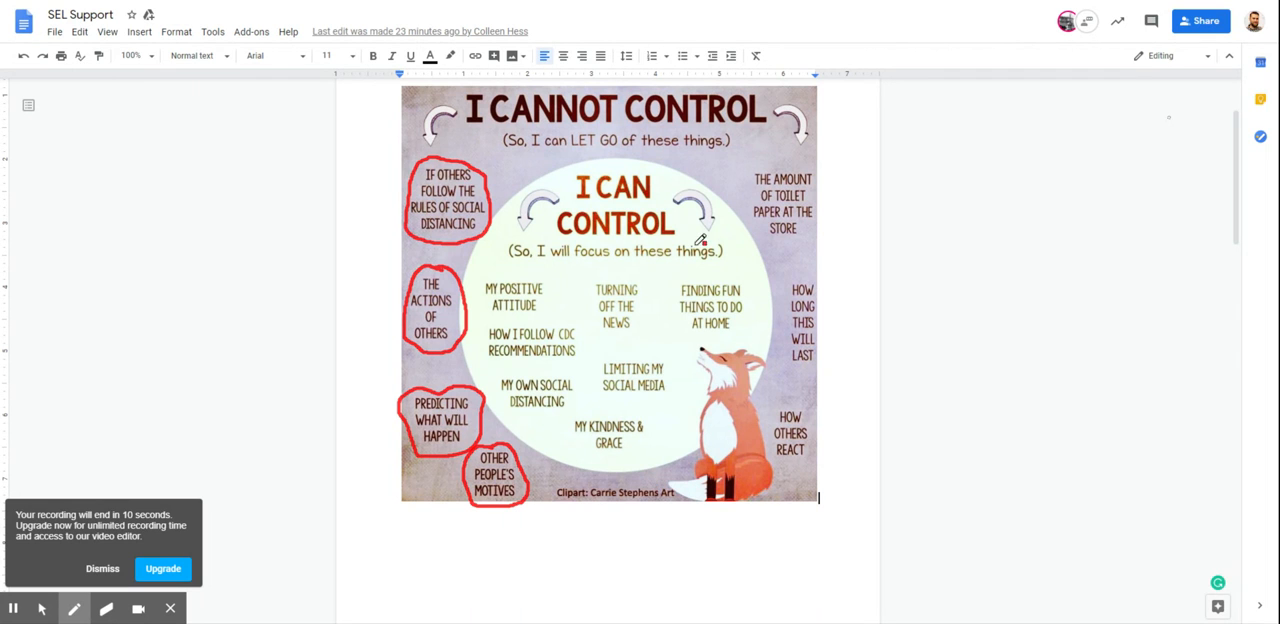
mouse_move(824, 402)
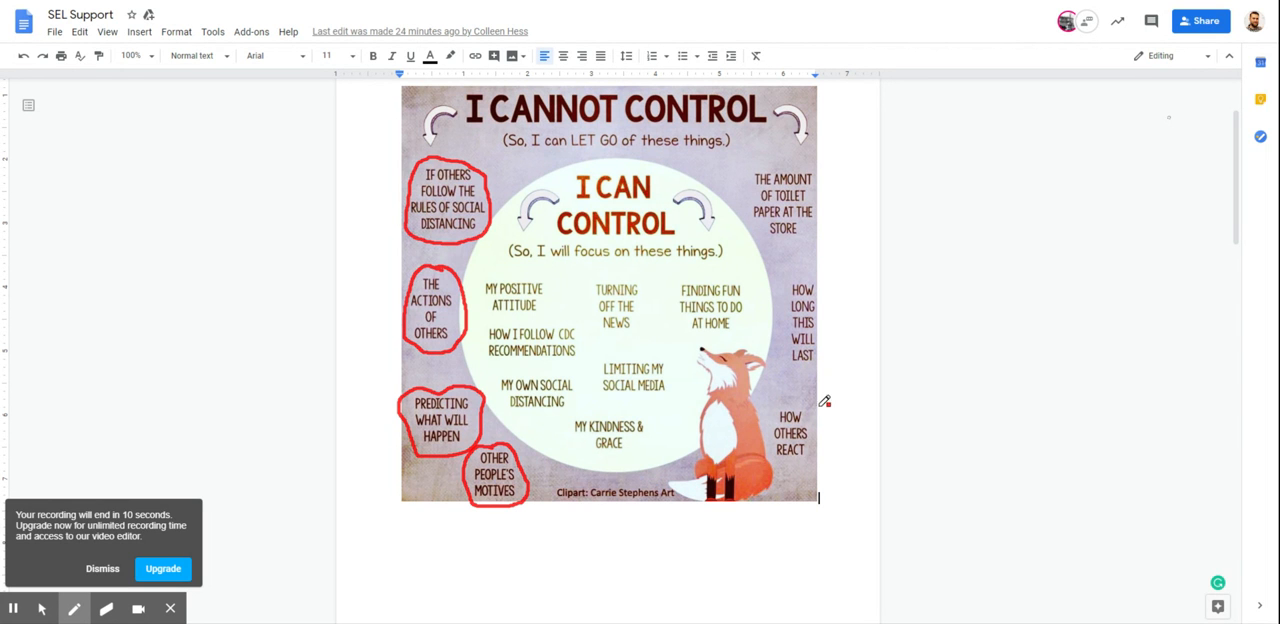
mouse_move(802, 176)
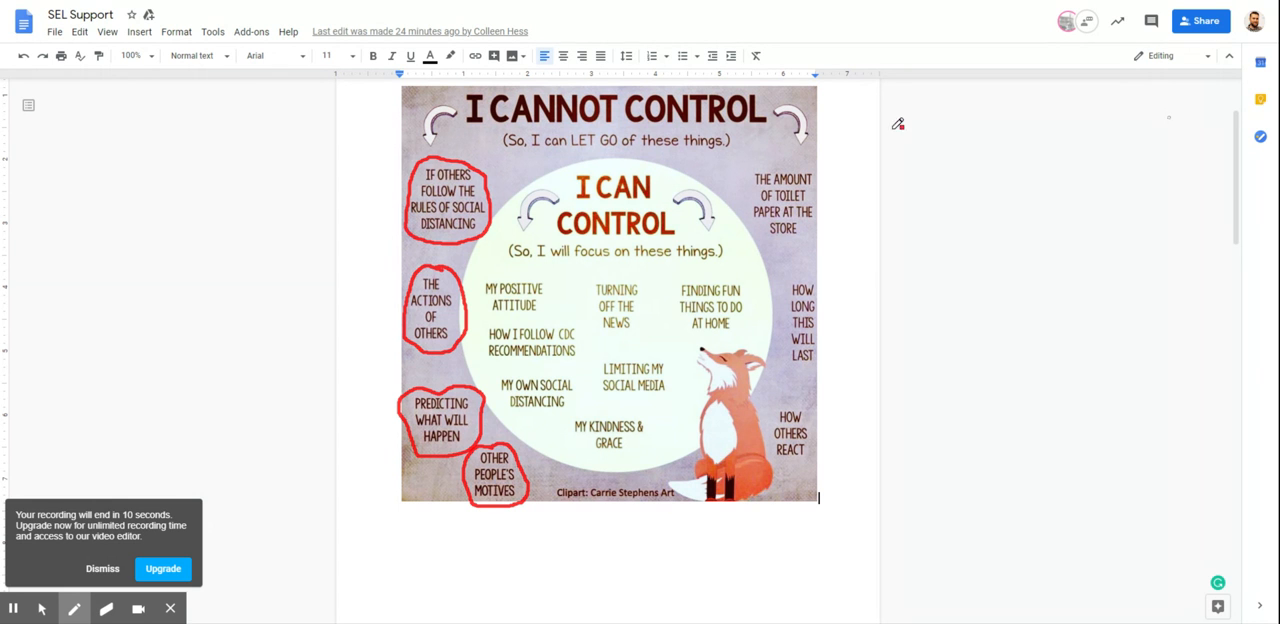
mouse_move(996, 182)
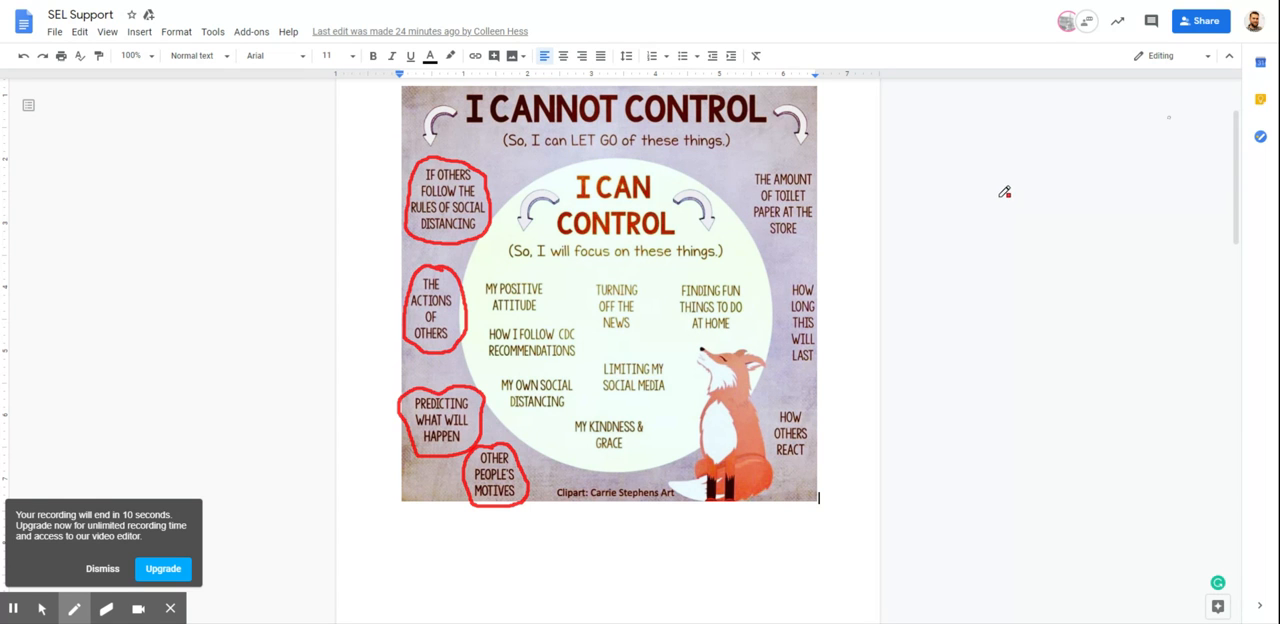
mouse_move(964, 296)
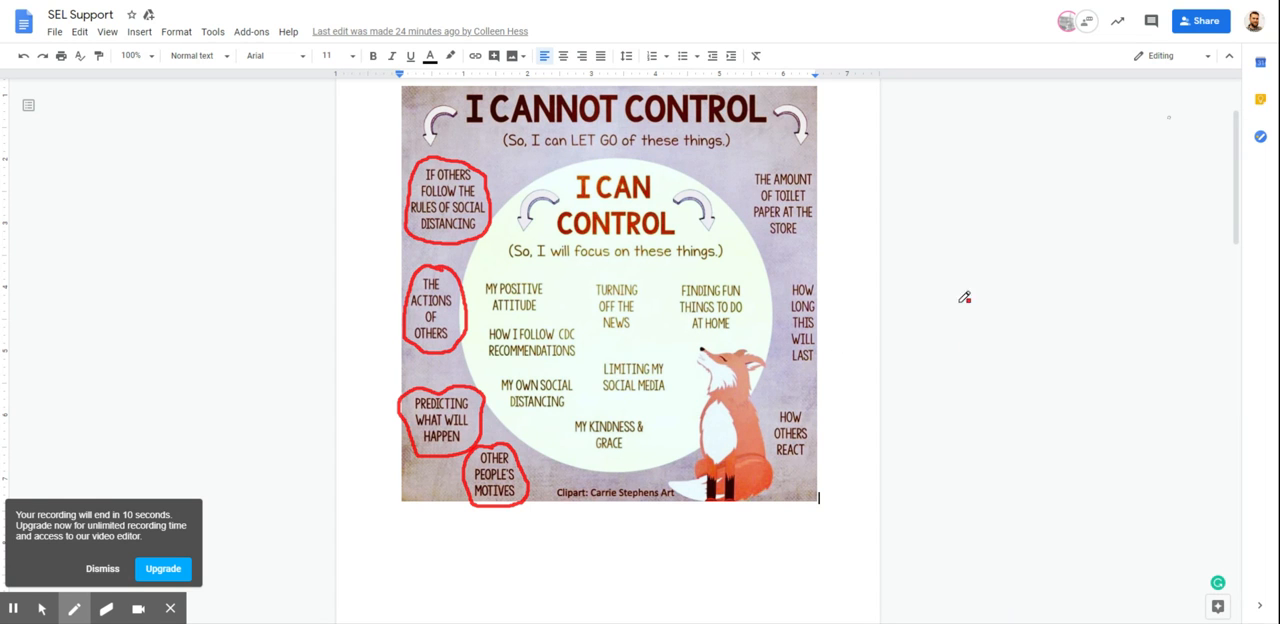
mouse_move(1188, 112)
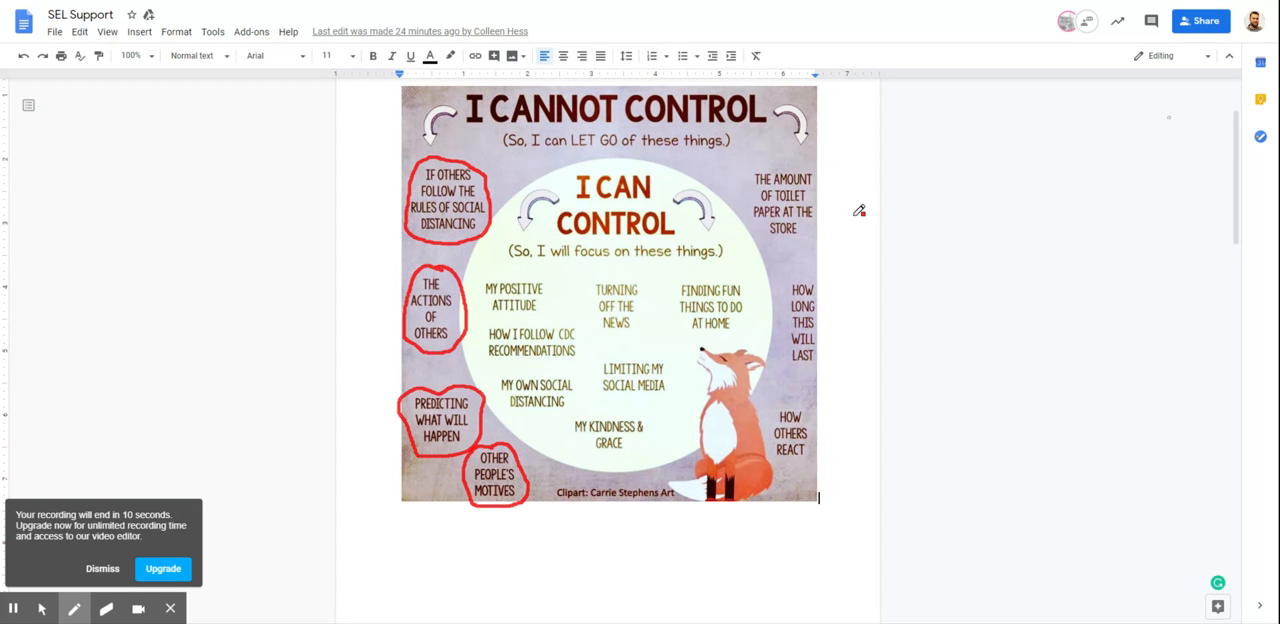
mouse_move(838, 172)
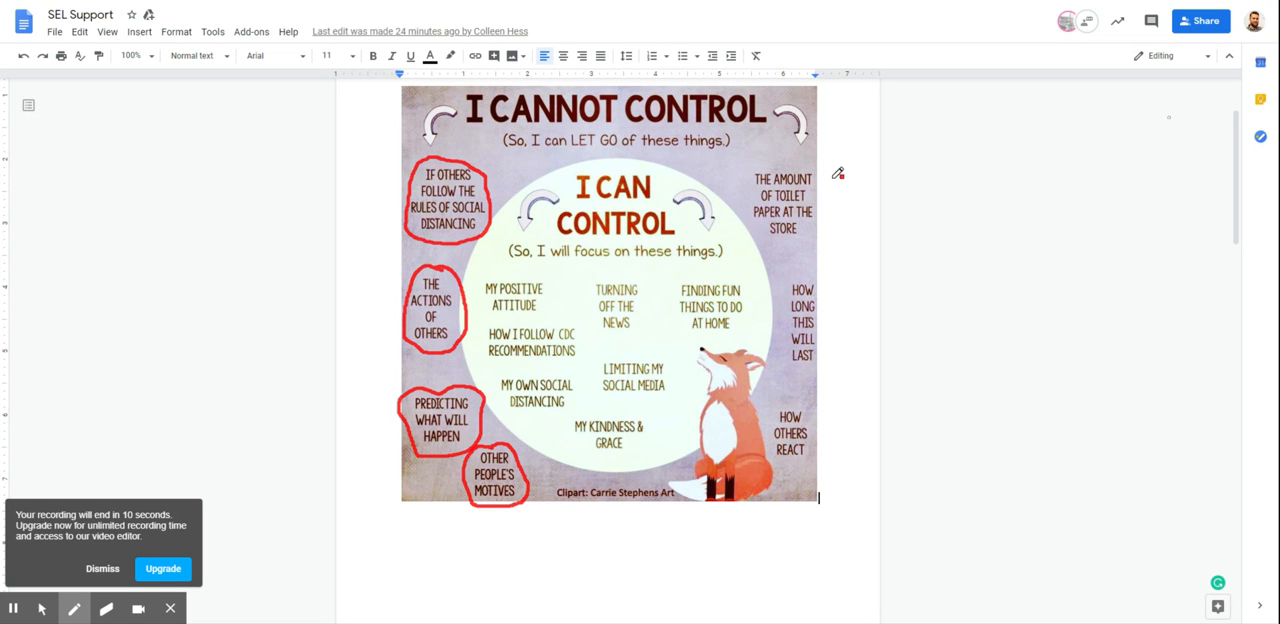
mouse_move(822, 184)
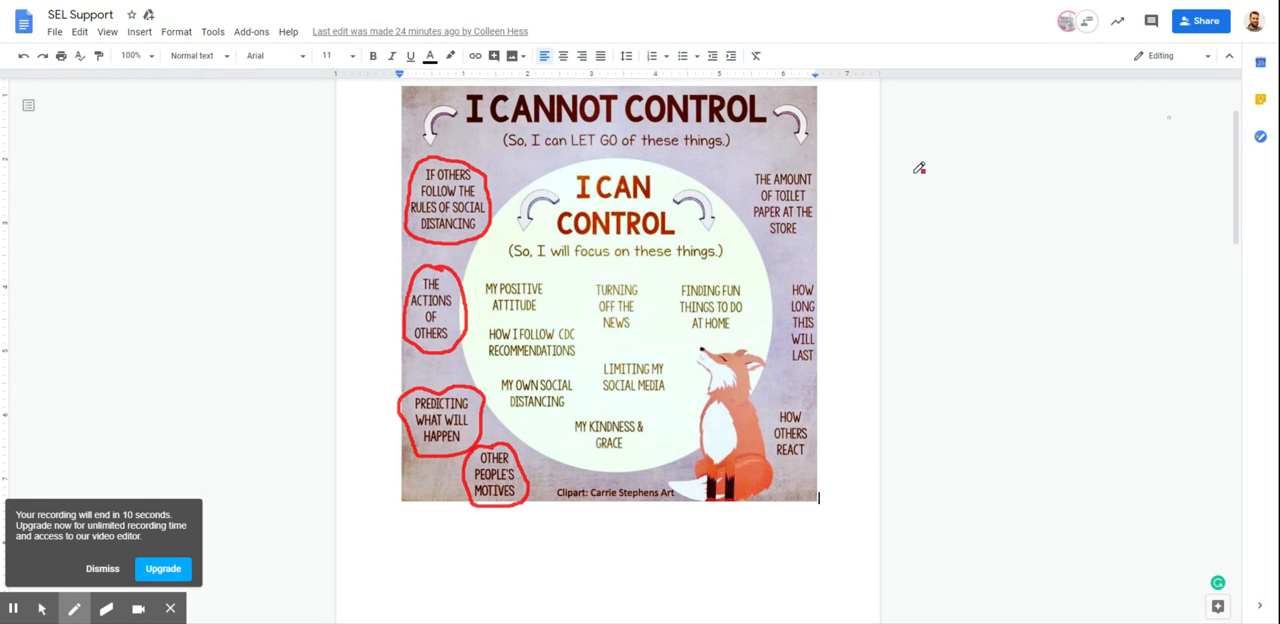
mouse_move(836, 274)
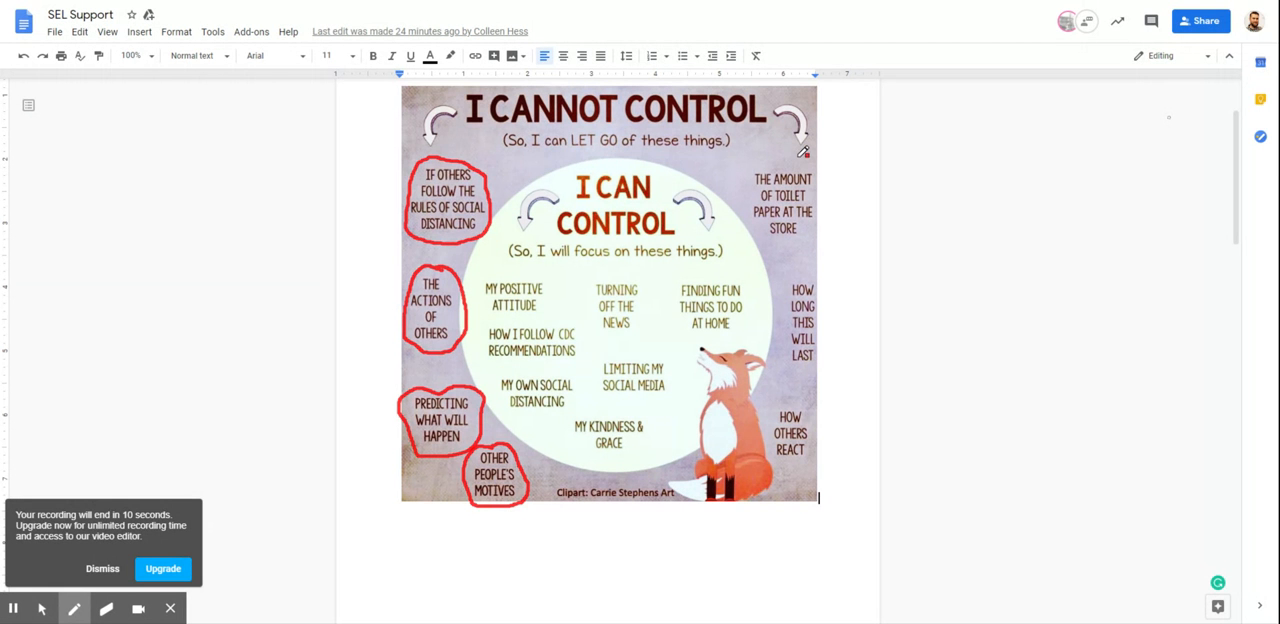
mouse_move(800, 158)
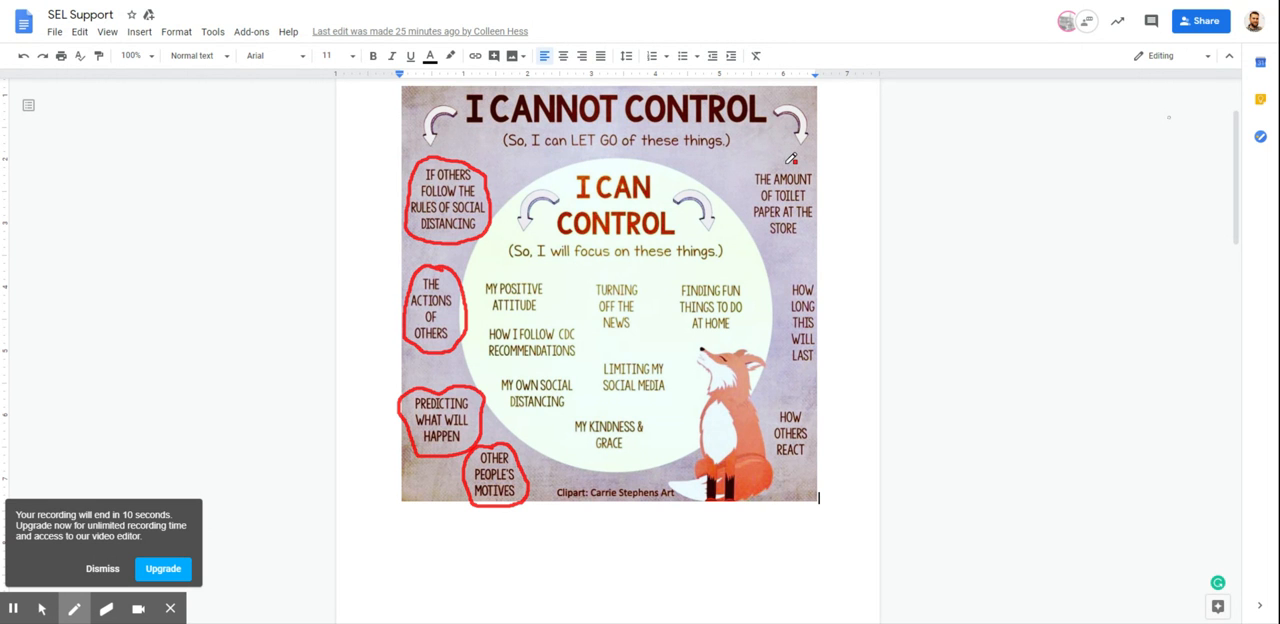
mouse_move(790, 158)
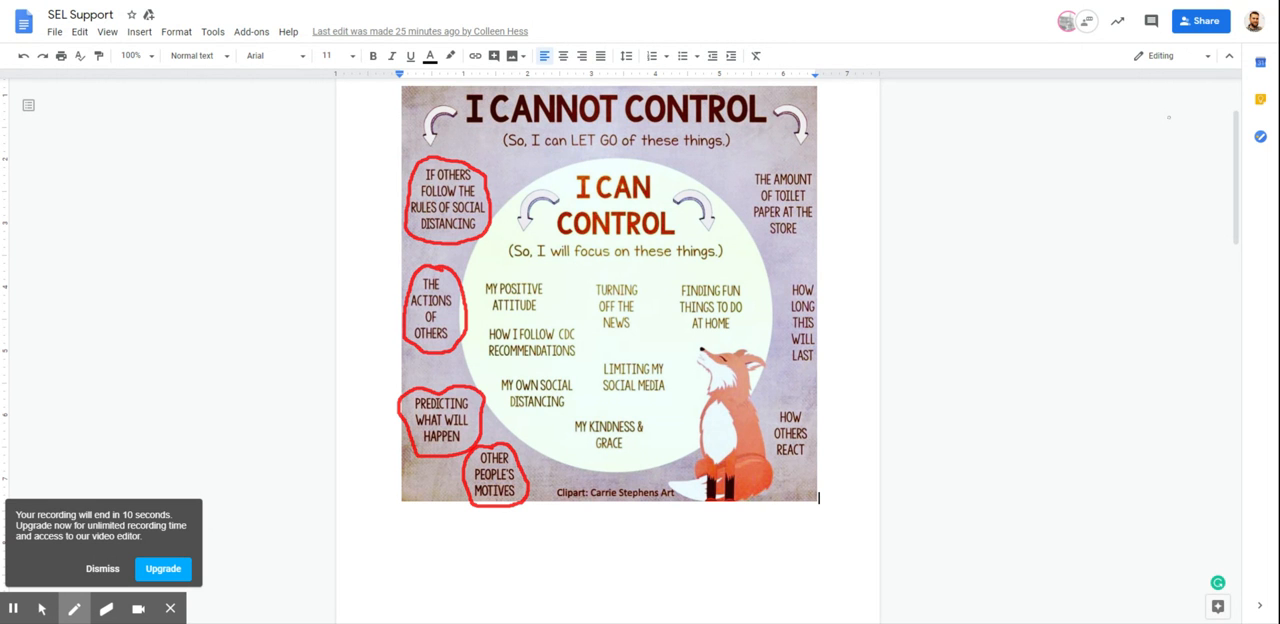
mouse_move(778, 156)
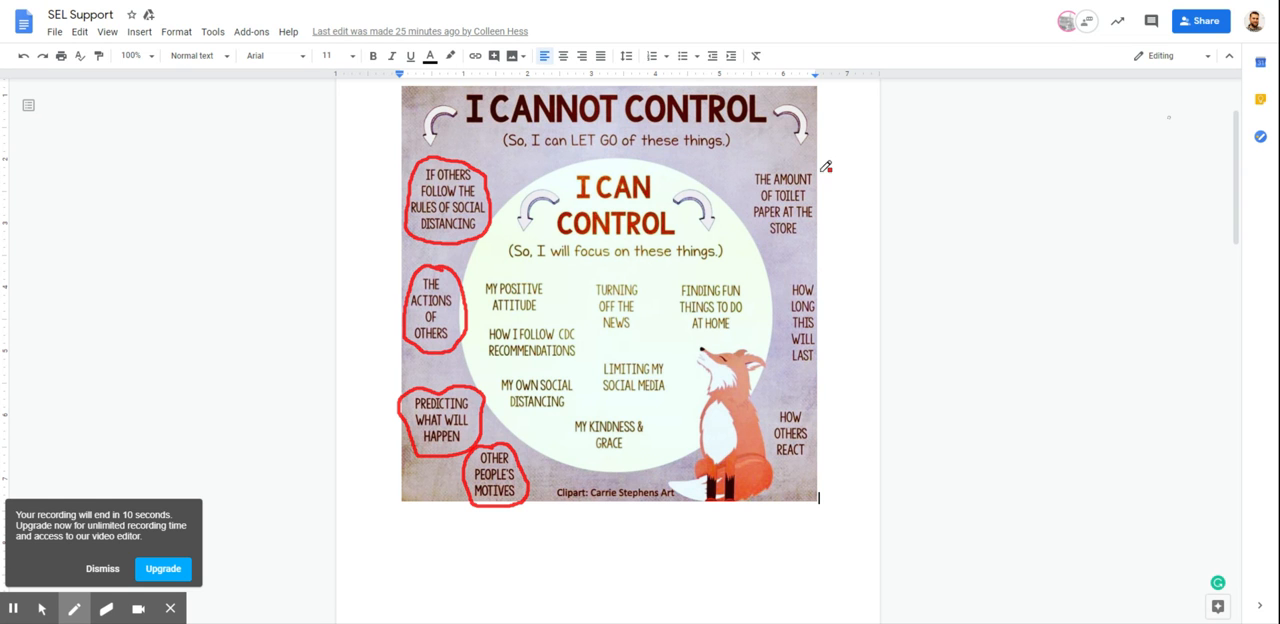
mouse_move(864, 294)
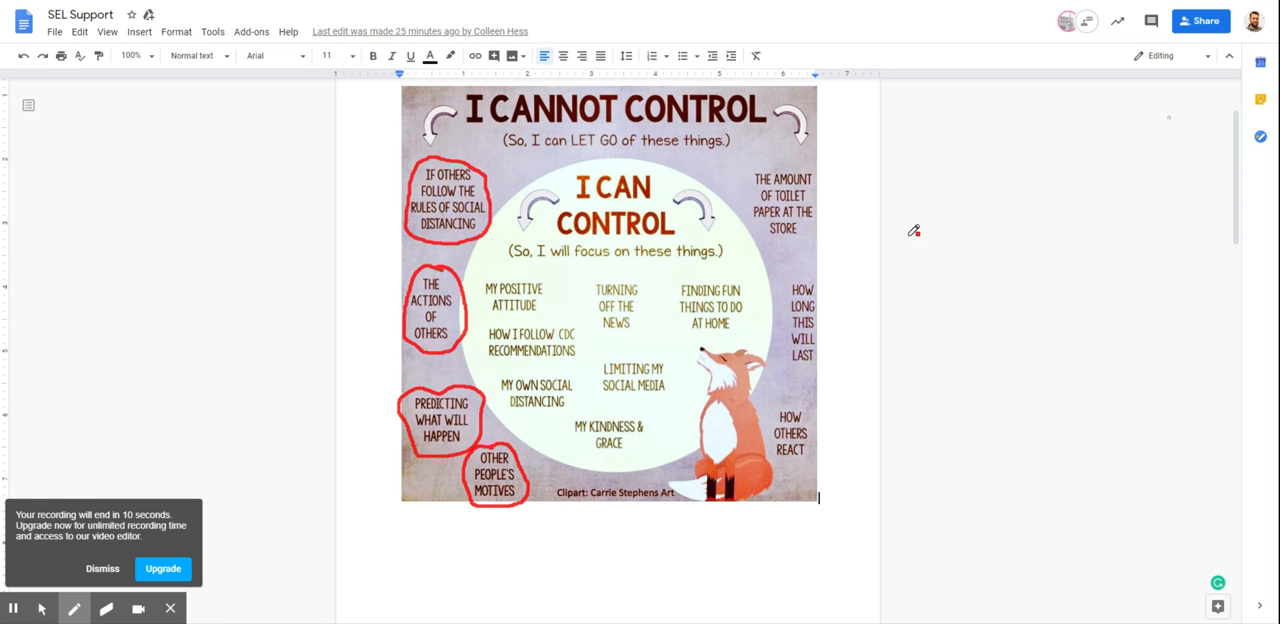
mouse_move(836, 260)
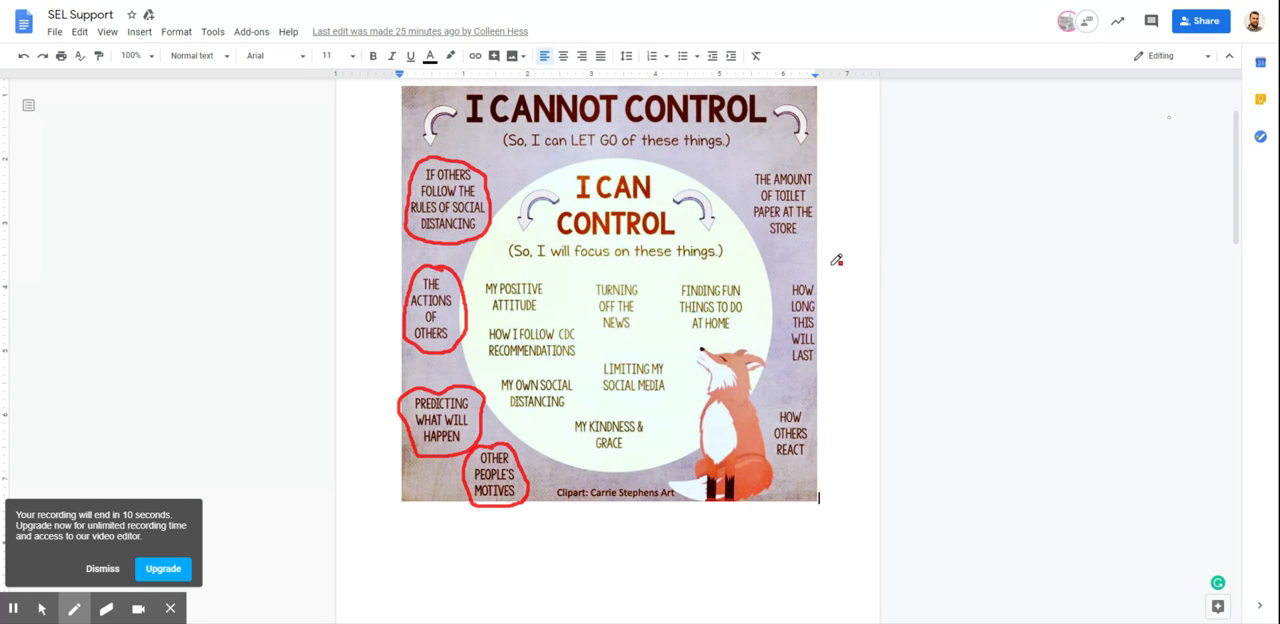
mouse_move(816, 368)
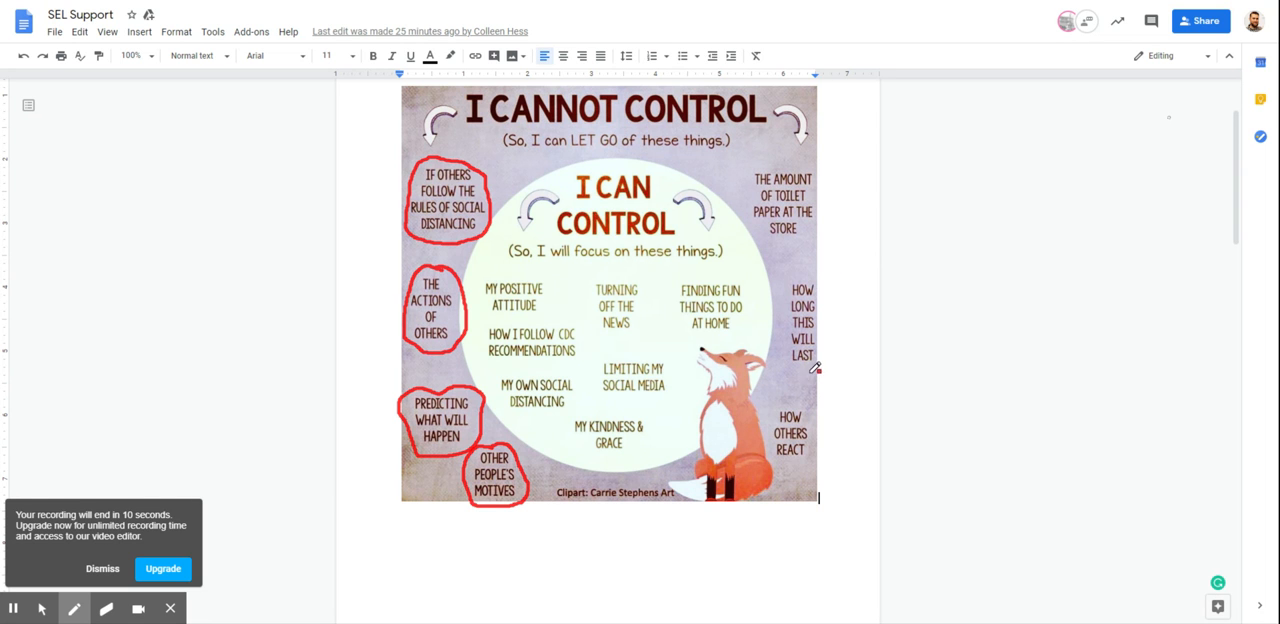
mouse_move(836, 338)
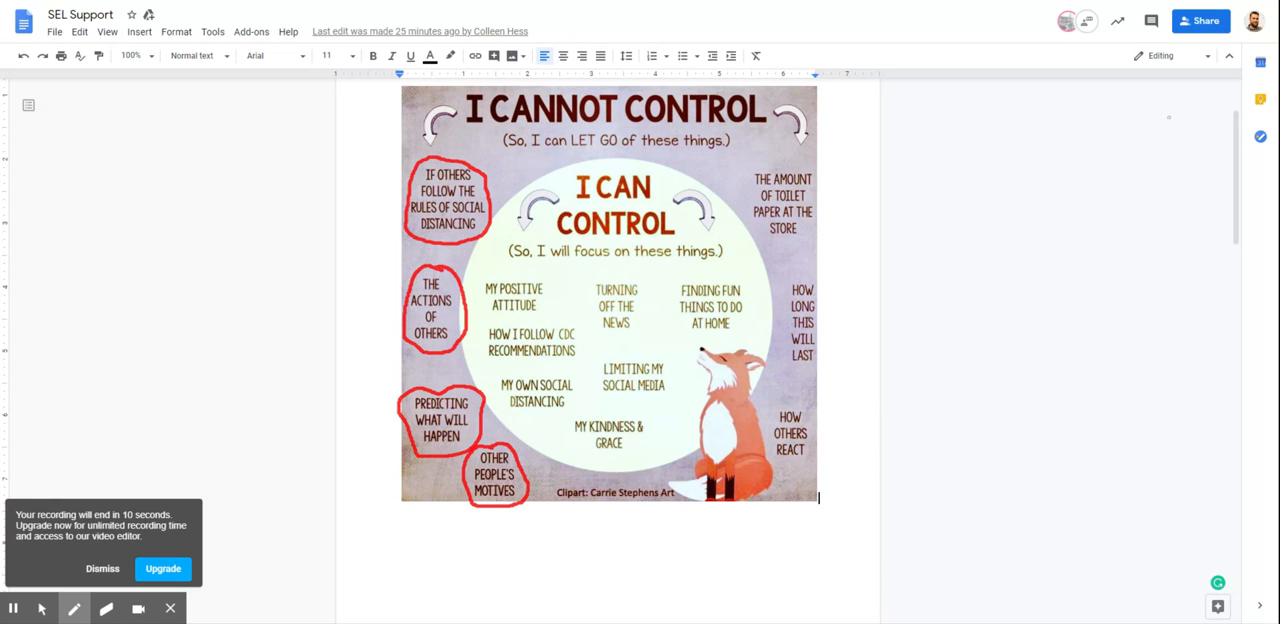
mouse_move(802, 288)
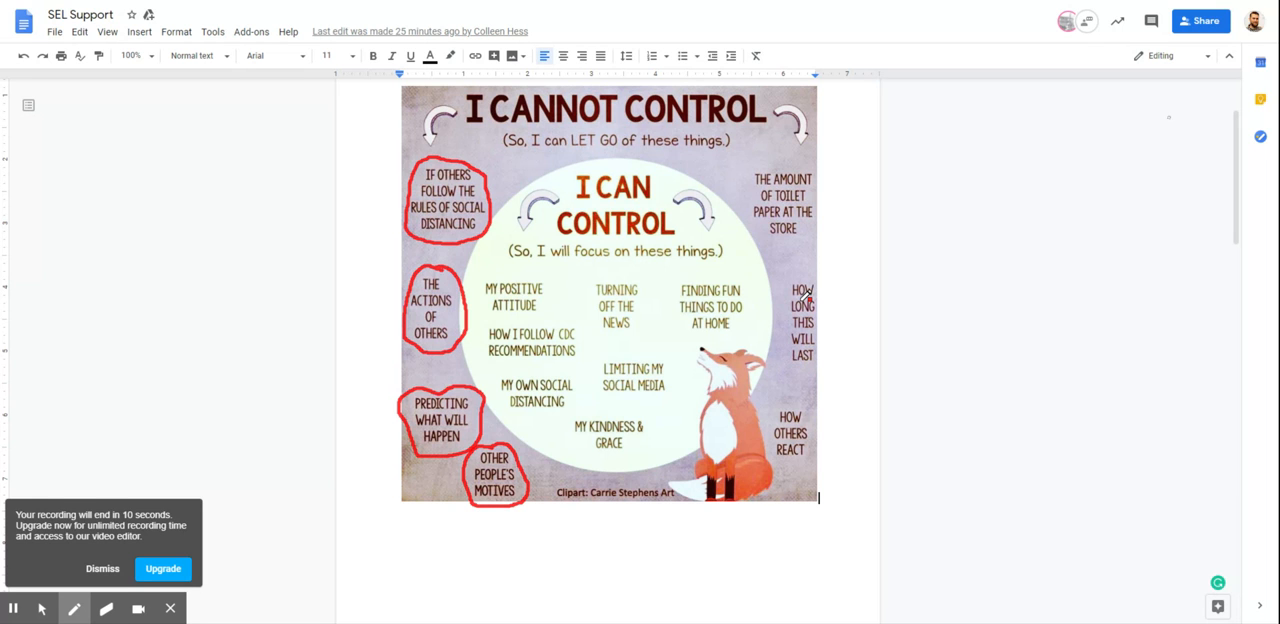
mouse_move(830, 274)
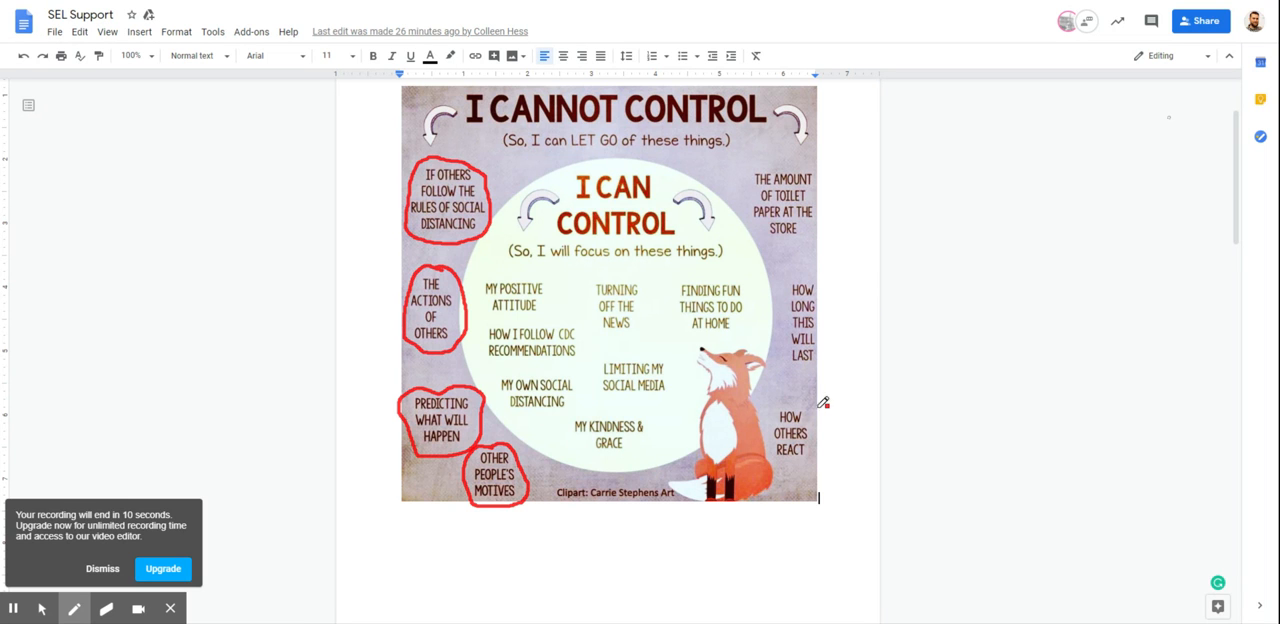
mouse_move(1100, 250)
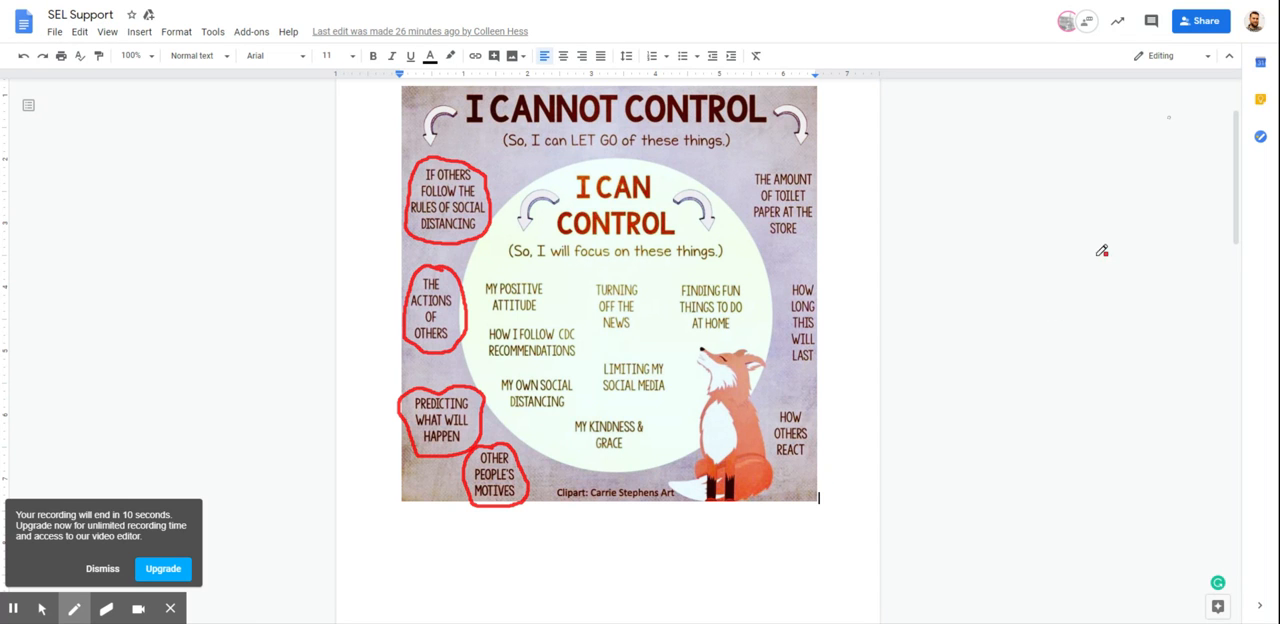
mouse_move(1104, 244)
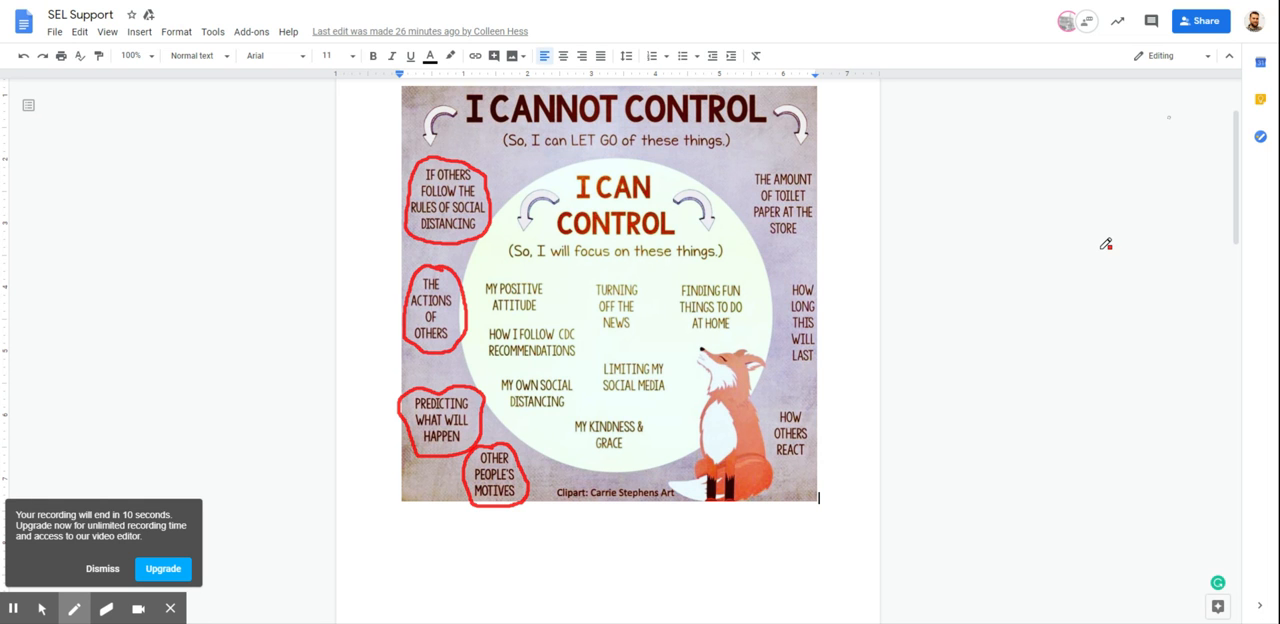
mouse_move(960, 256)
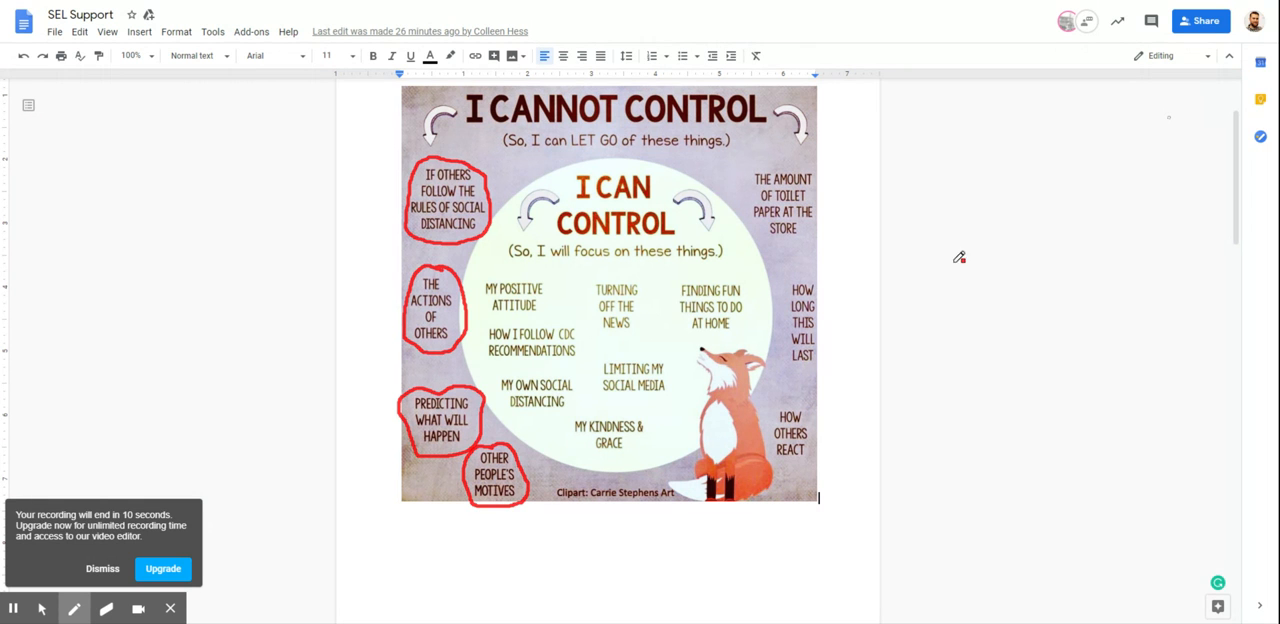
mouse_move(862, 364)
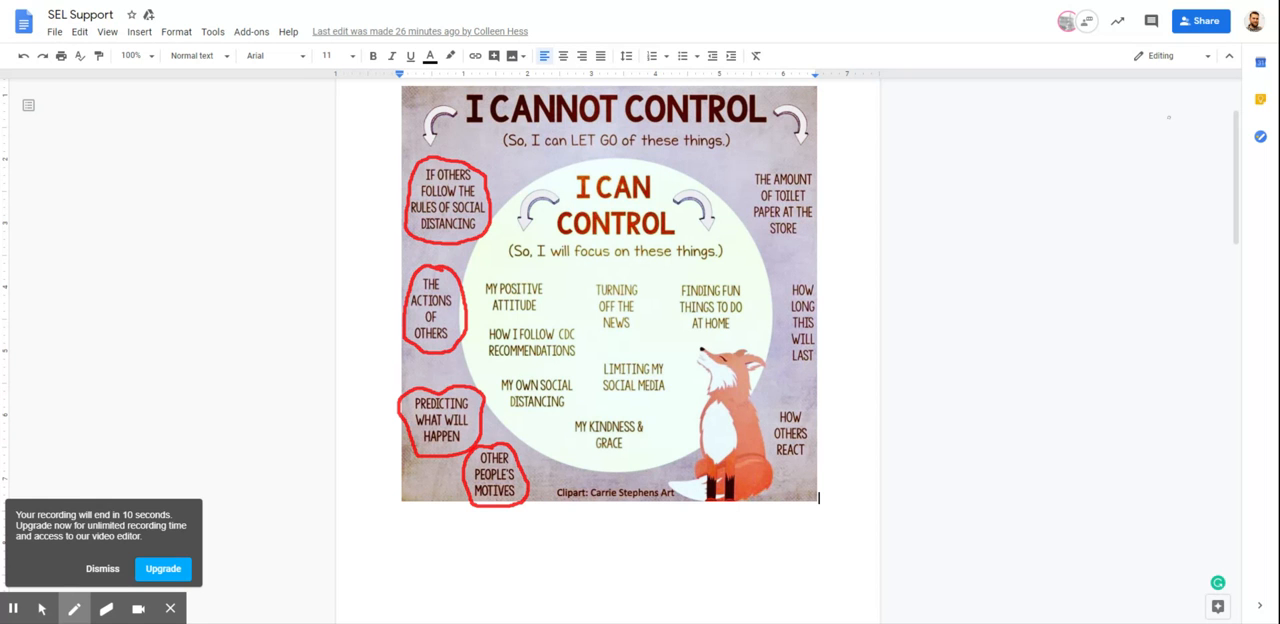
mouse_move(816, 350)
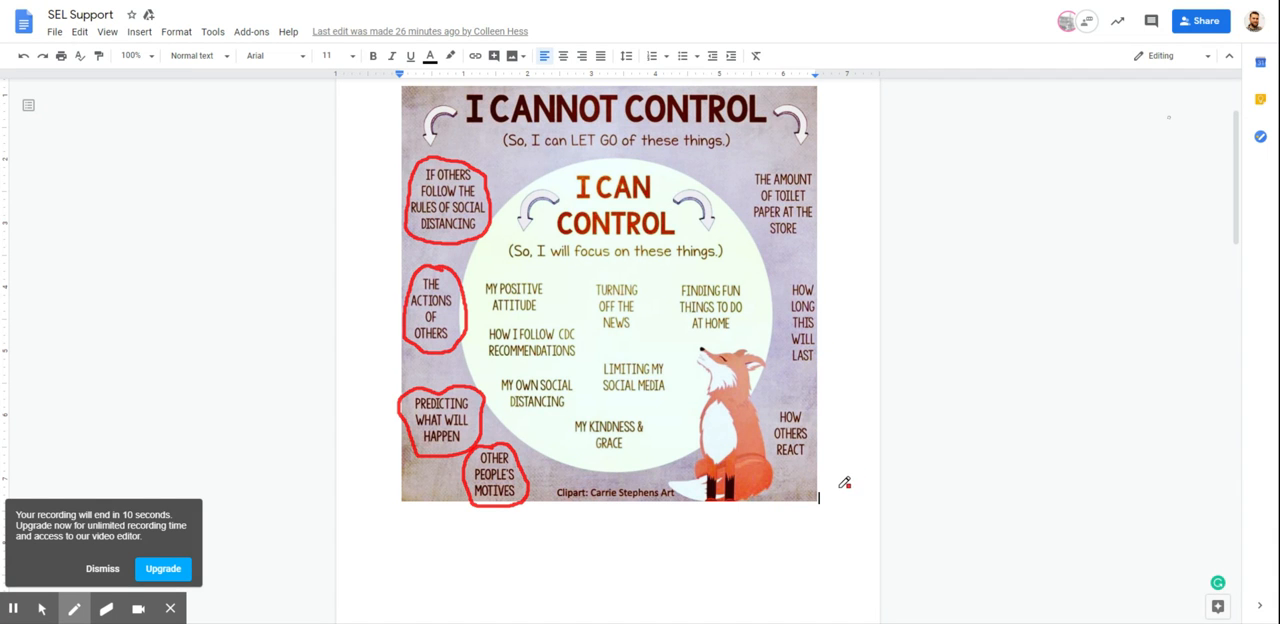
mouse_move(1130, 112)
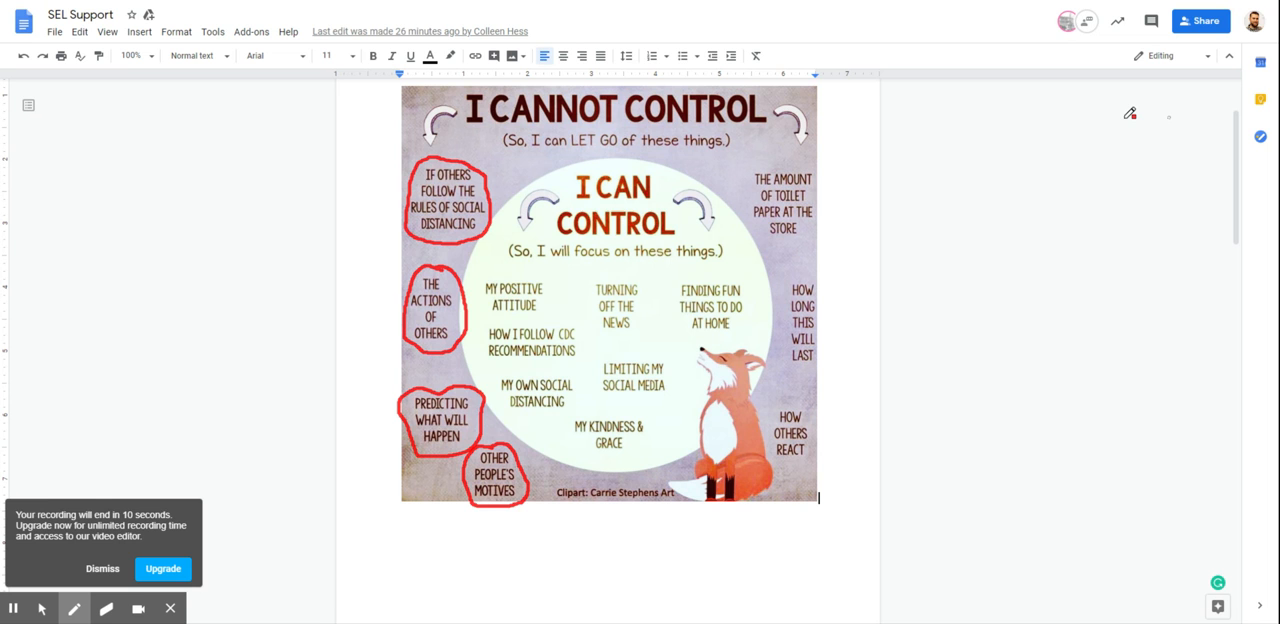